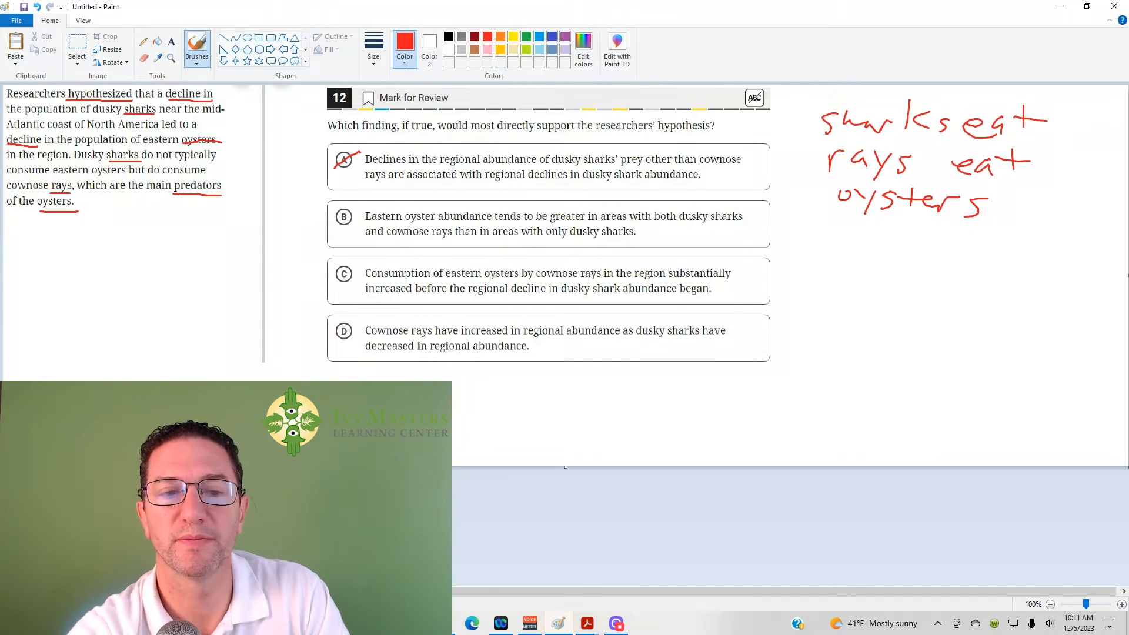
Slash through answer choice B with the red brush to mark it wrong
click(343, 216)
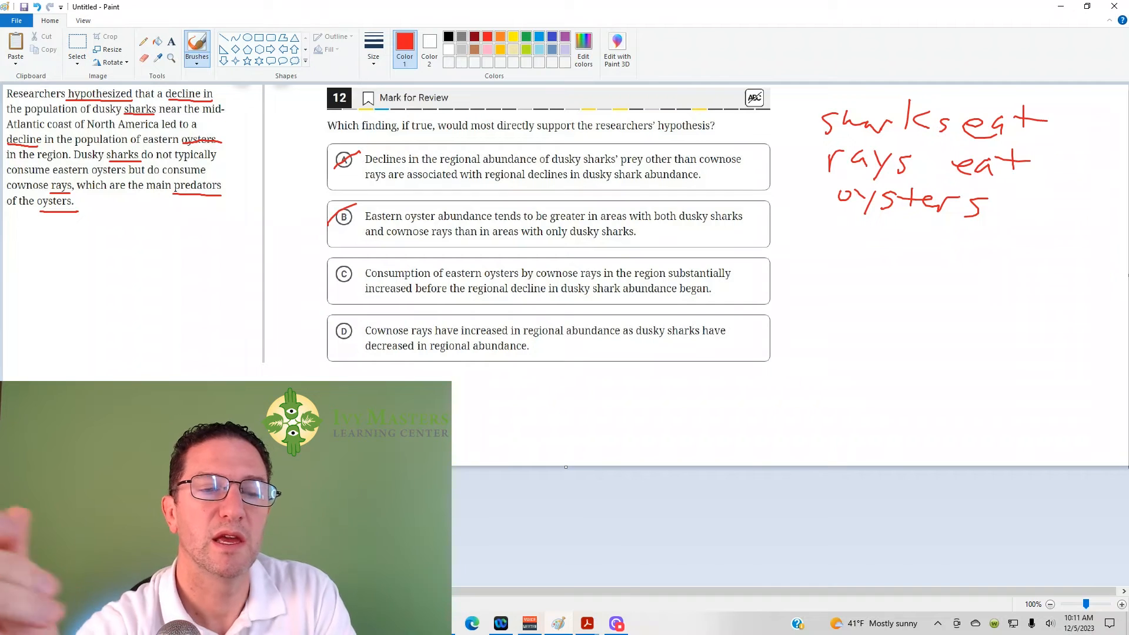